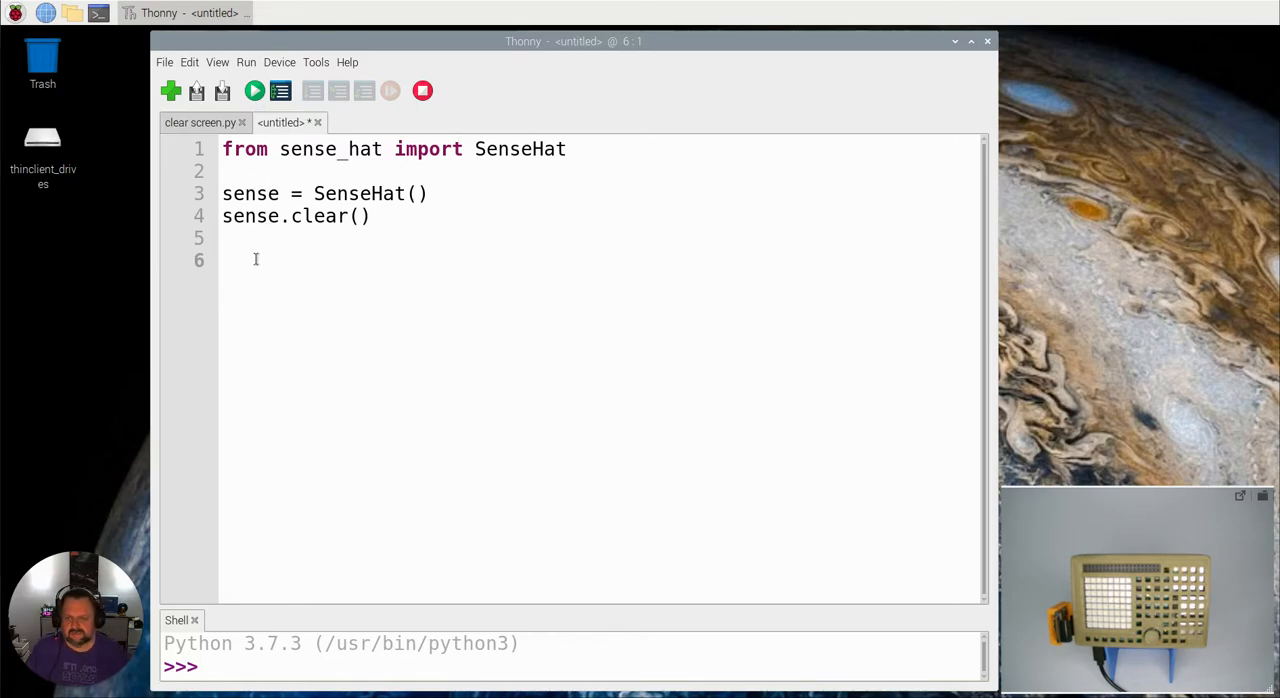
Add an endless 'while True:' loop on line 6
click(224, 260)
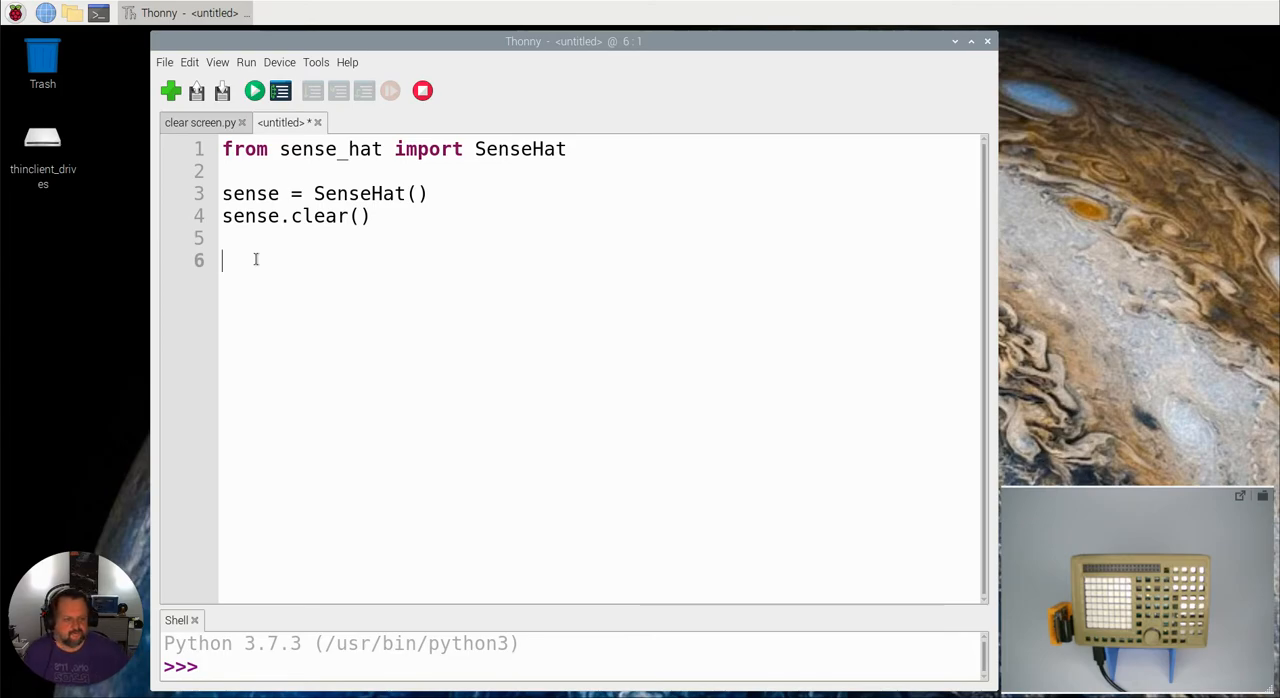
text(wh)
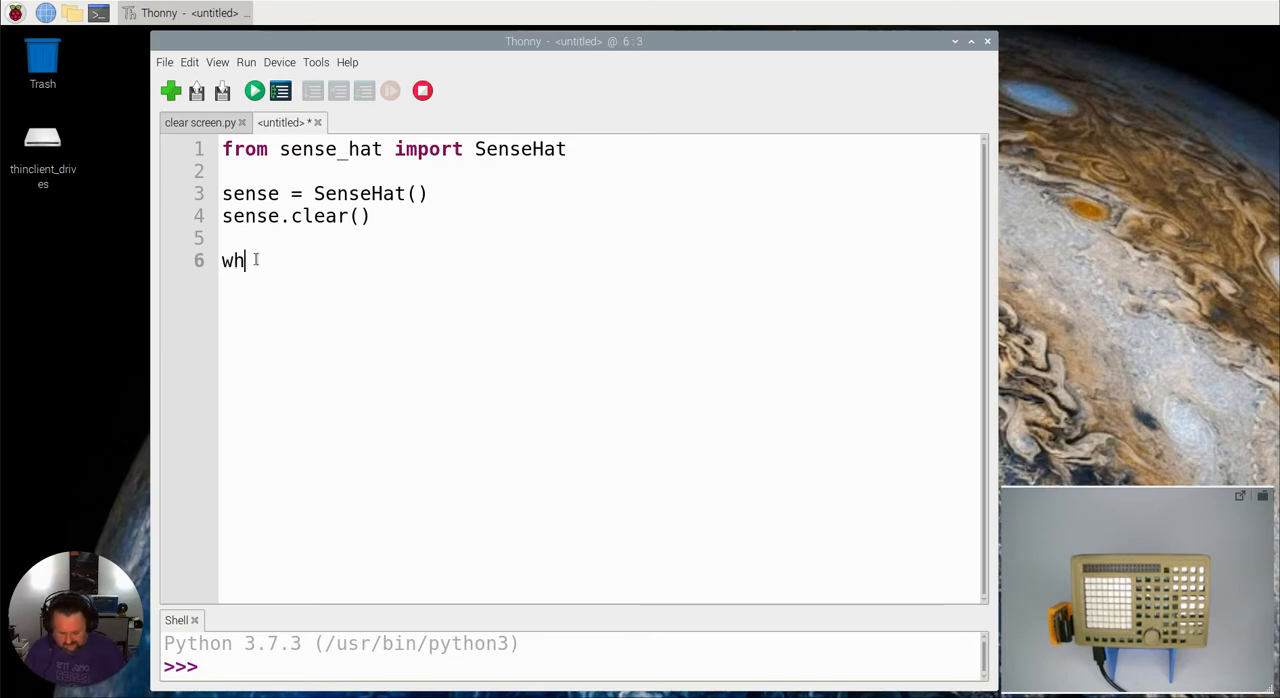
text(ile True:)
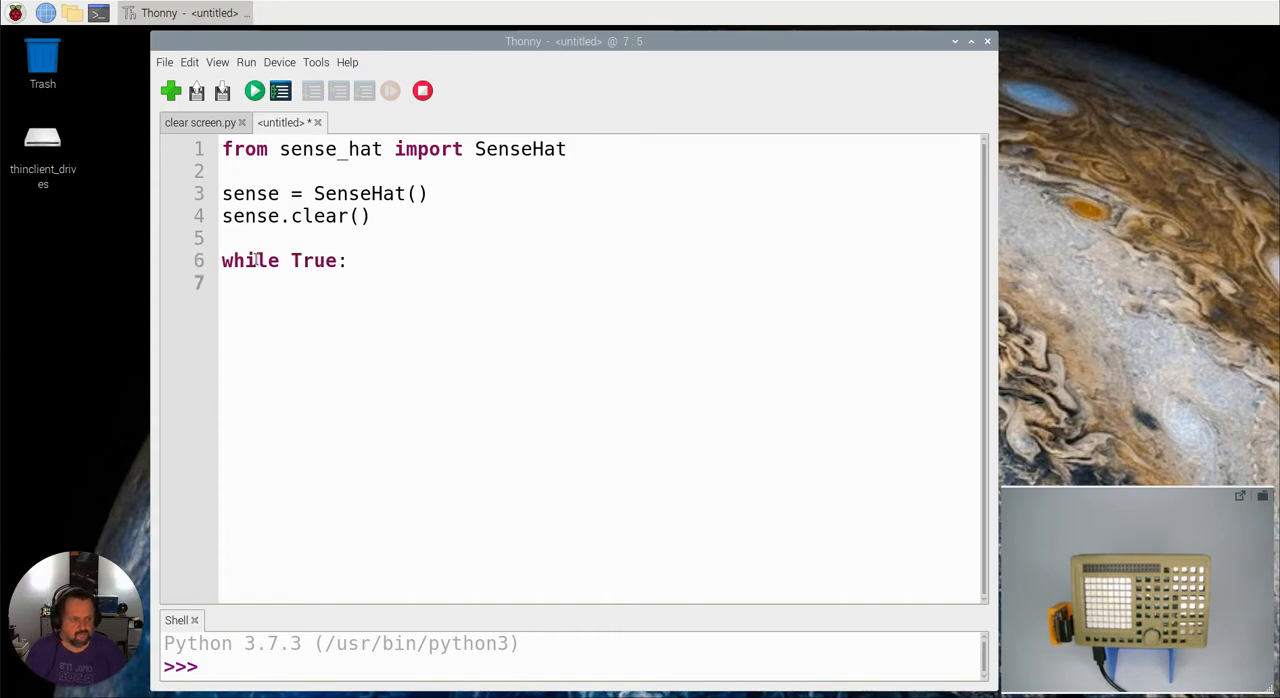
Write the inner loop 'for event in sense.stick.get_event()' iterating over joystick events
text(for)
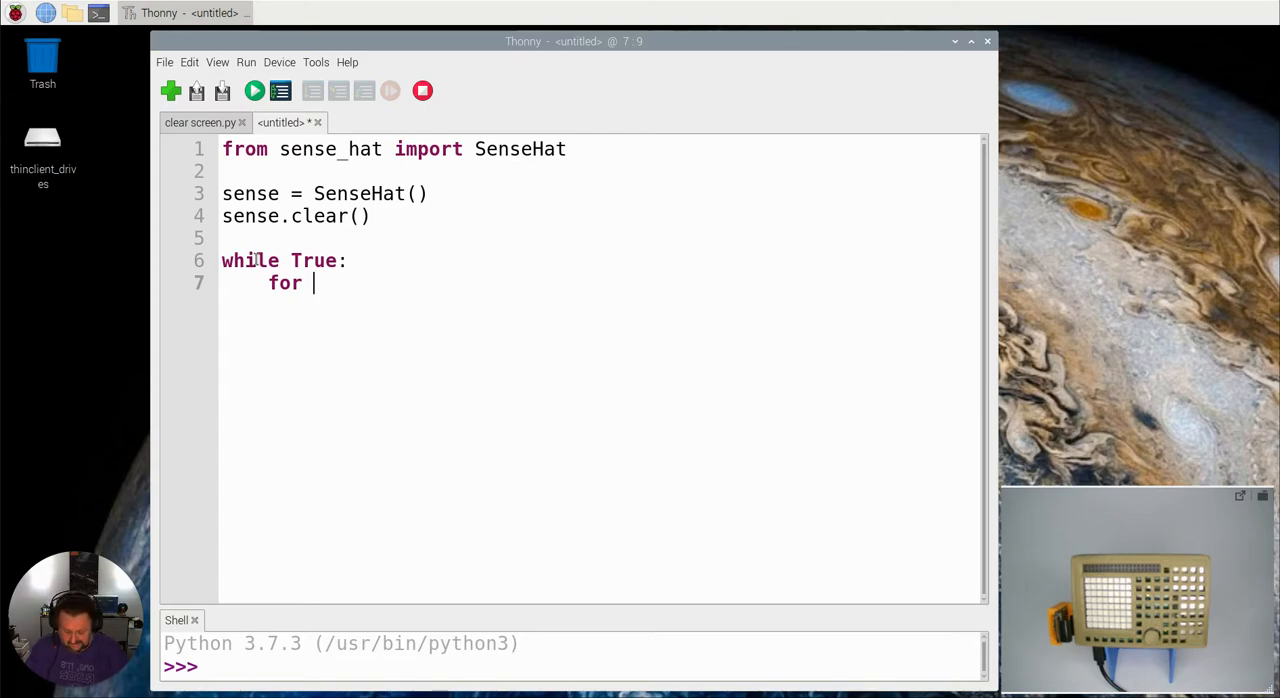
text(event)
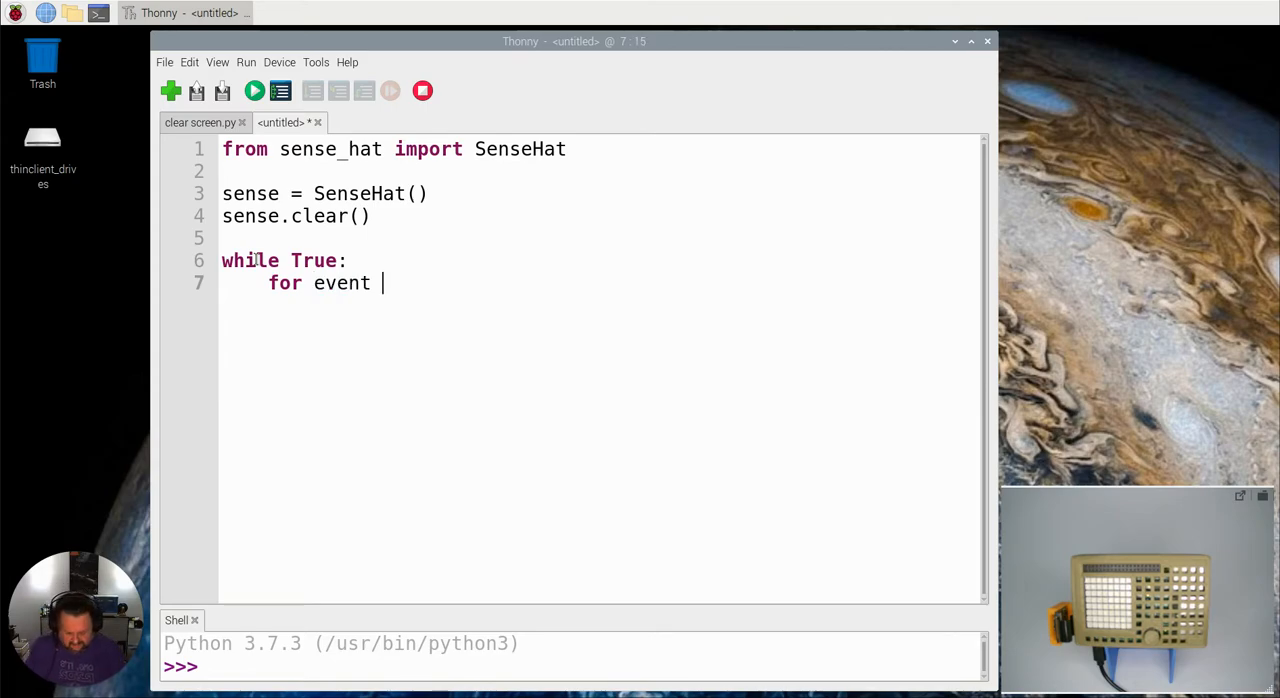
text(in)
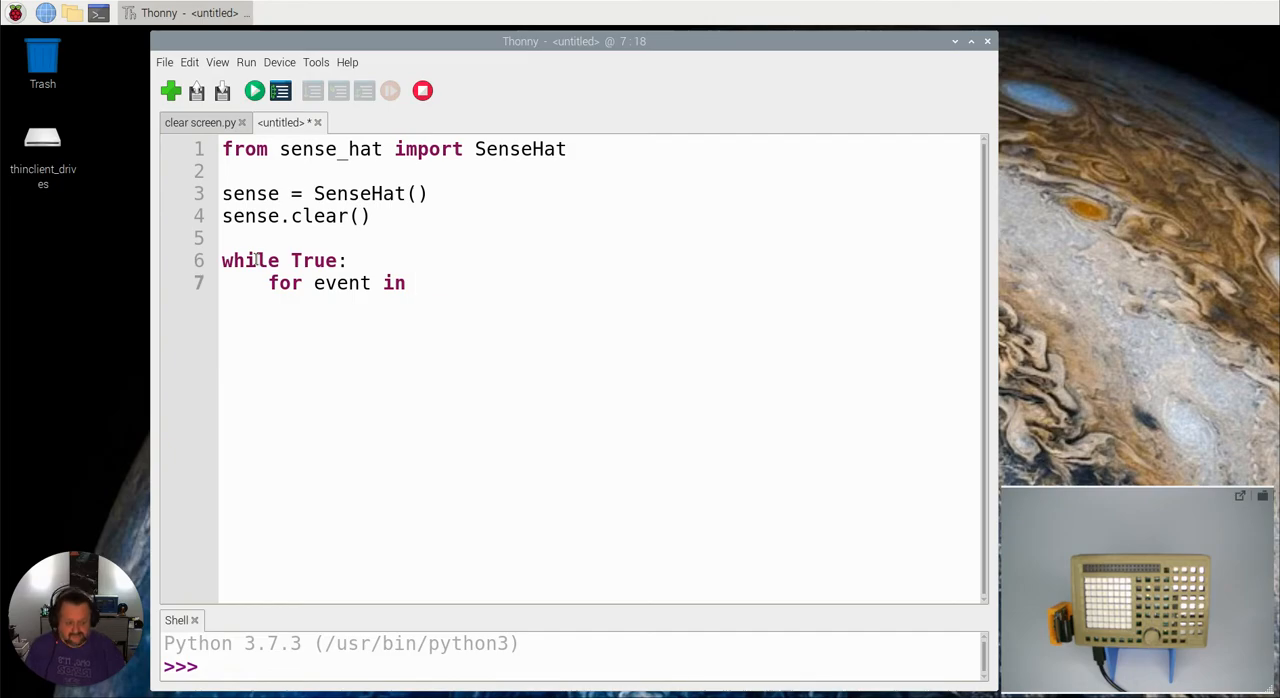
text(sense.)
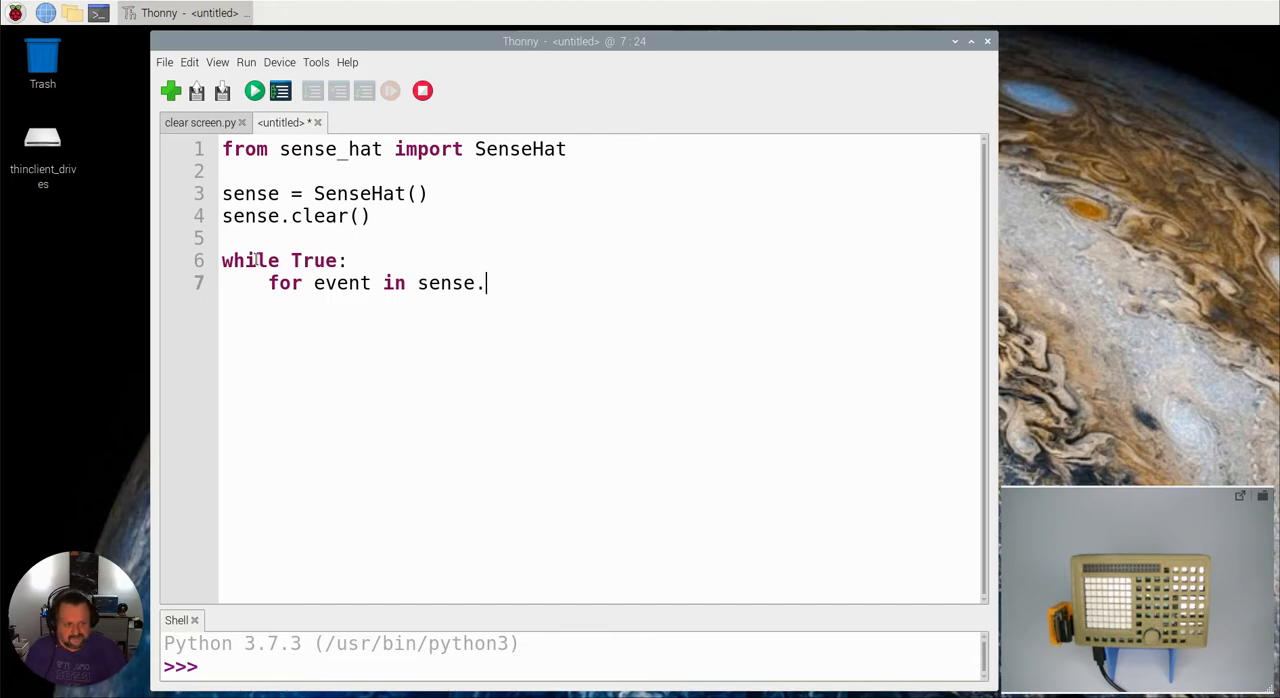
text(.)
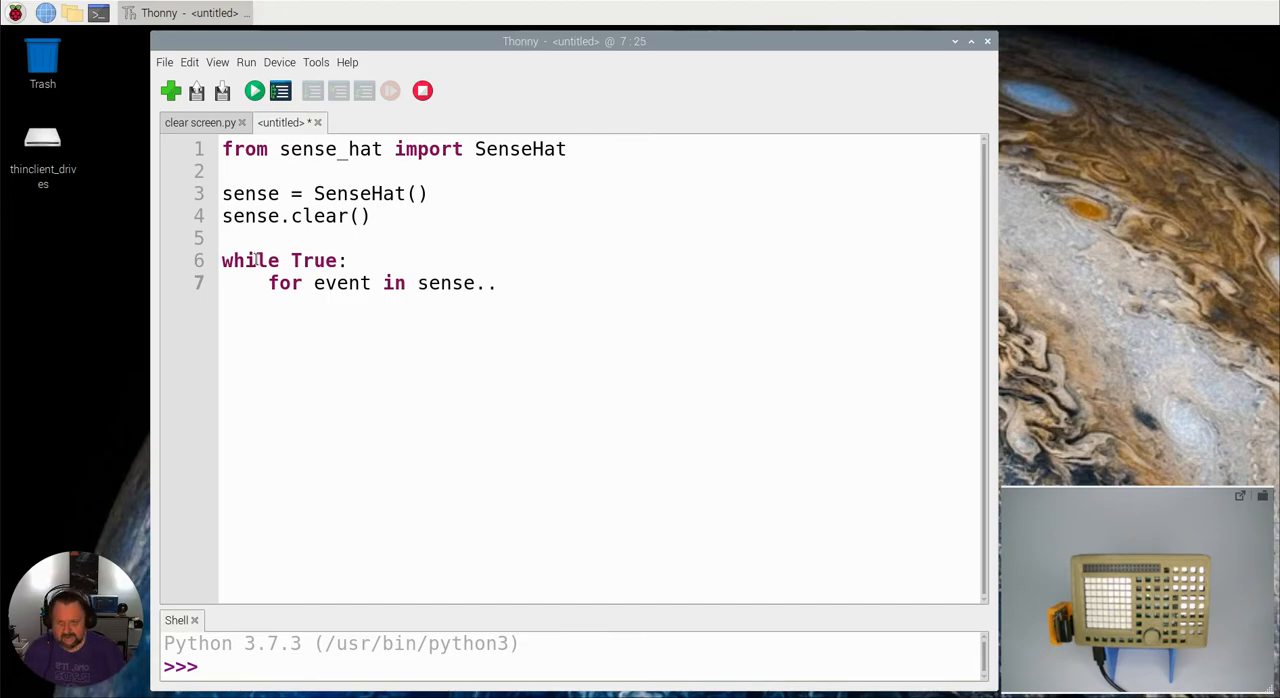
key(BackSpace)
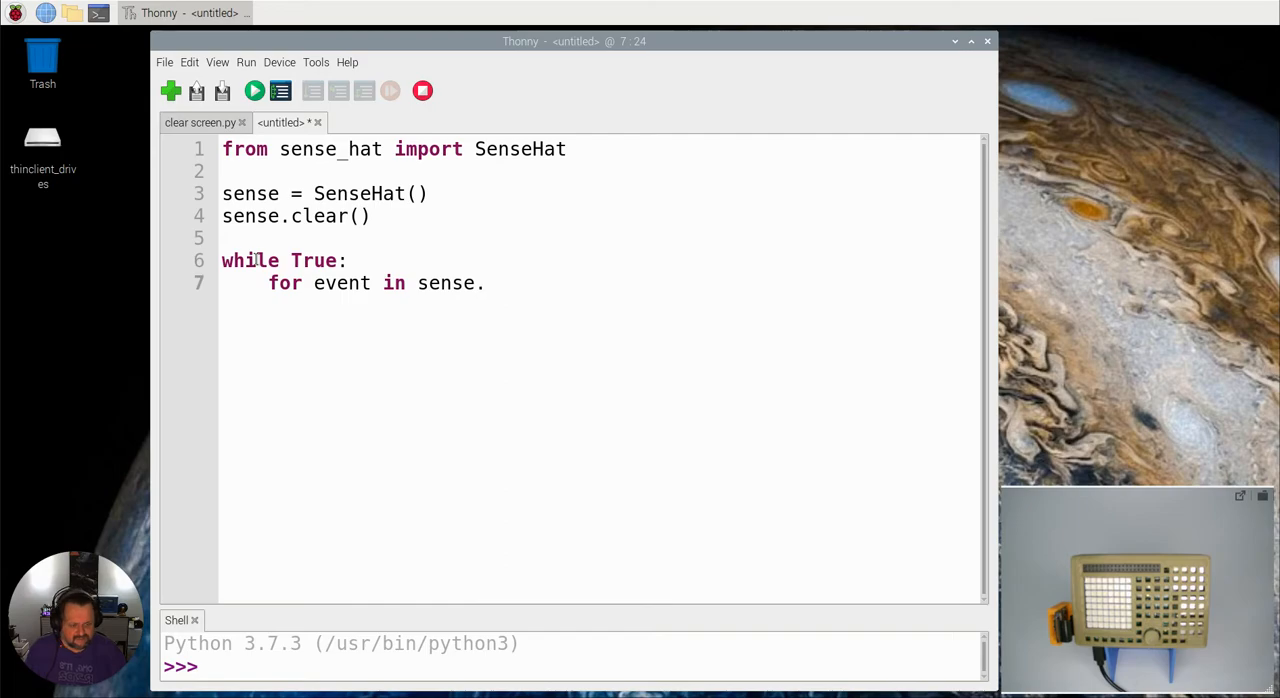
text(stick)
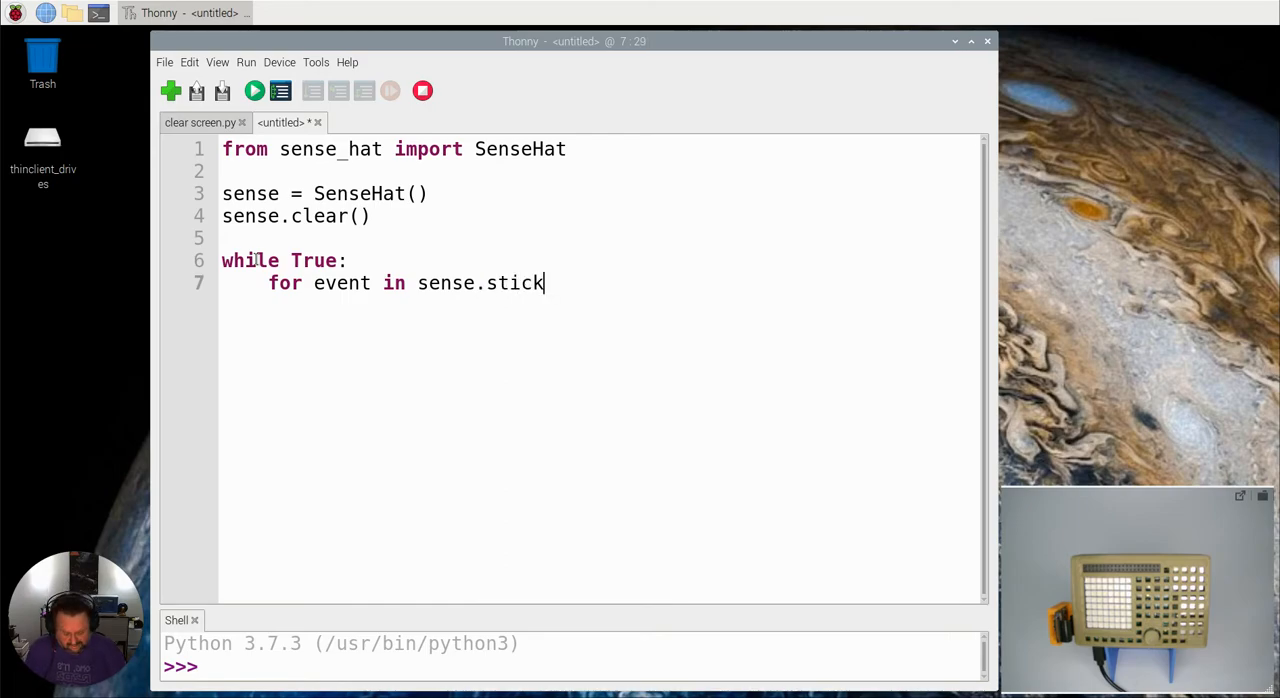
text(.get_event)
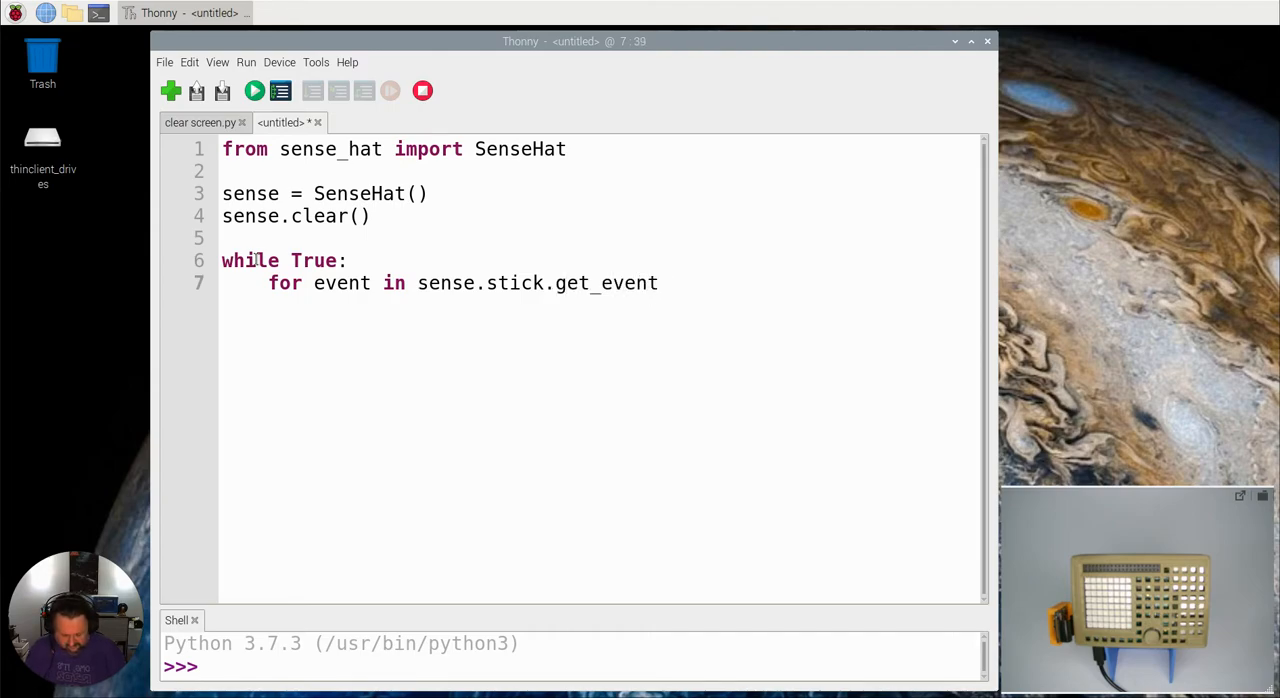
text(())
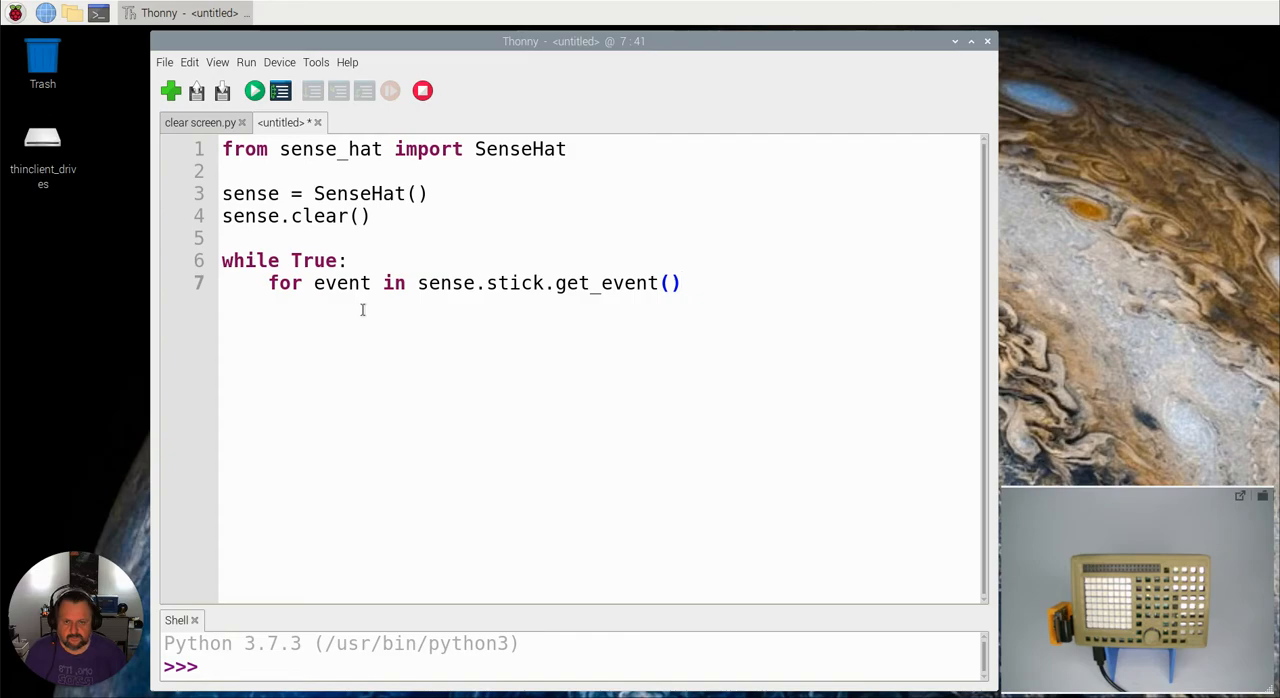
click(680, 284)
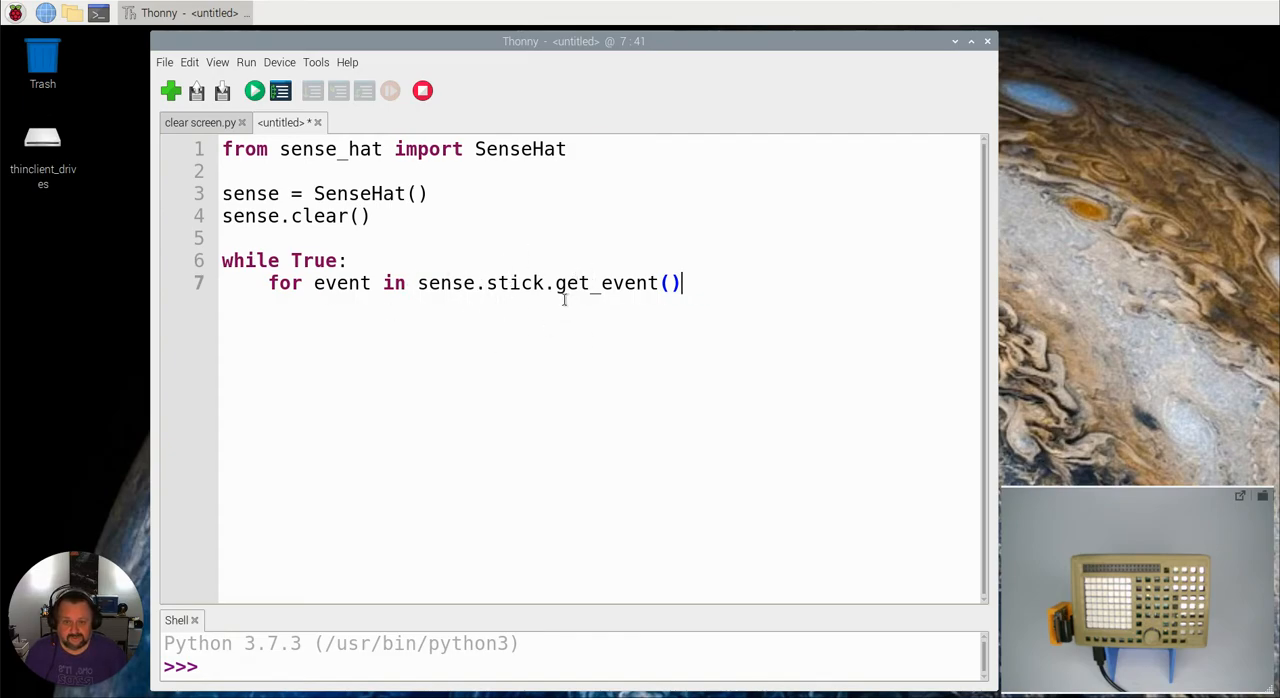
mouse_move(730, 288)
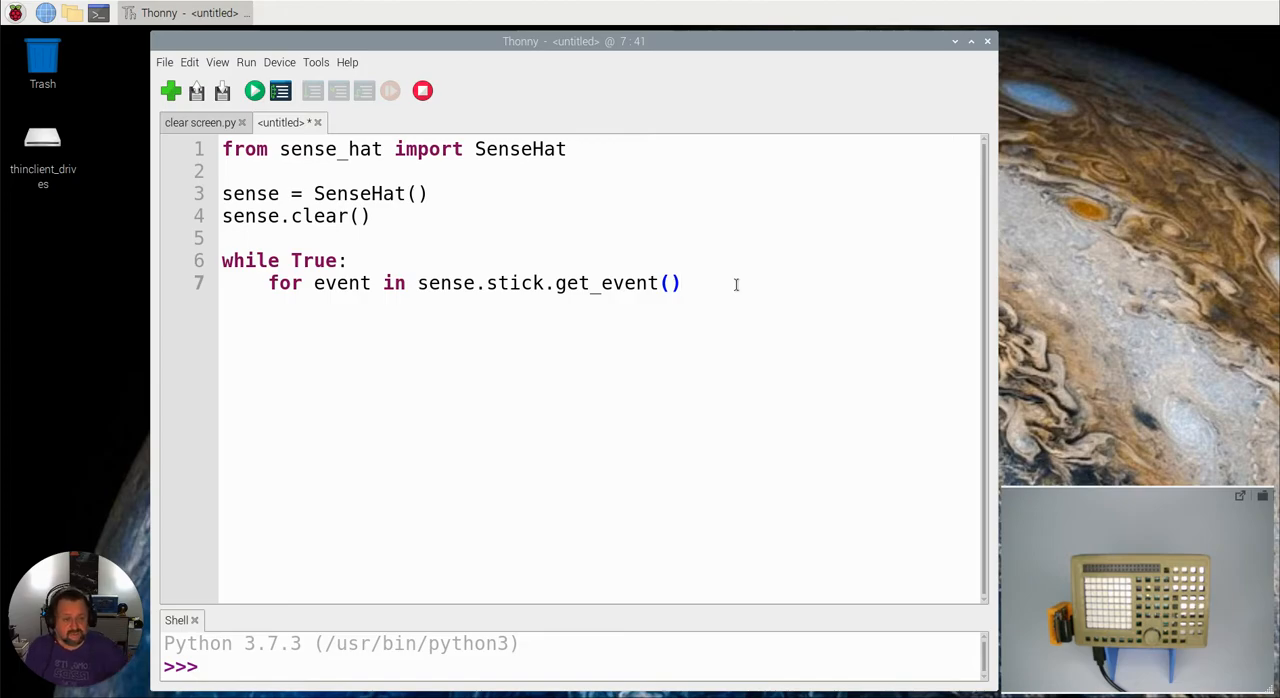
mouse_move(690, 284)
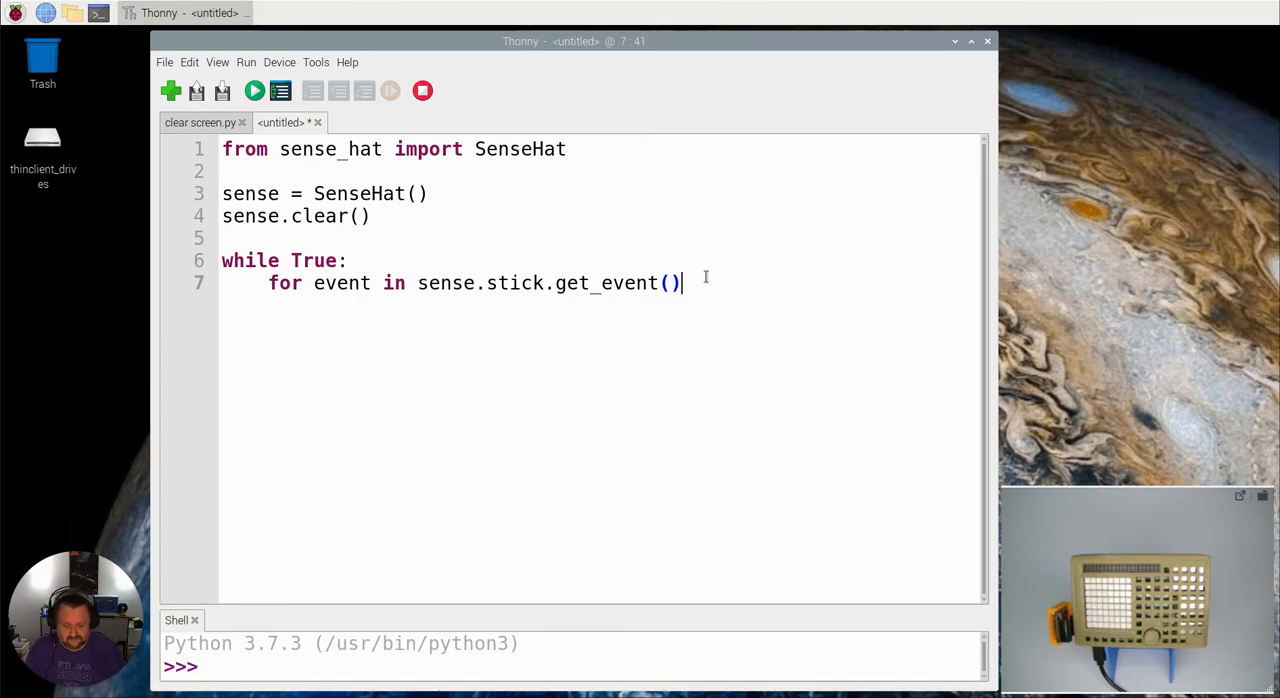
Add 'print(event.direction, event.action)' as the for-loop body
text(:)
key(Return)
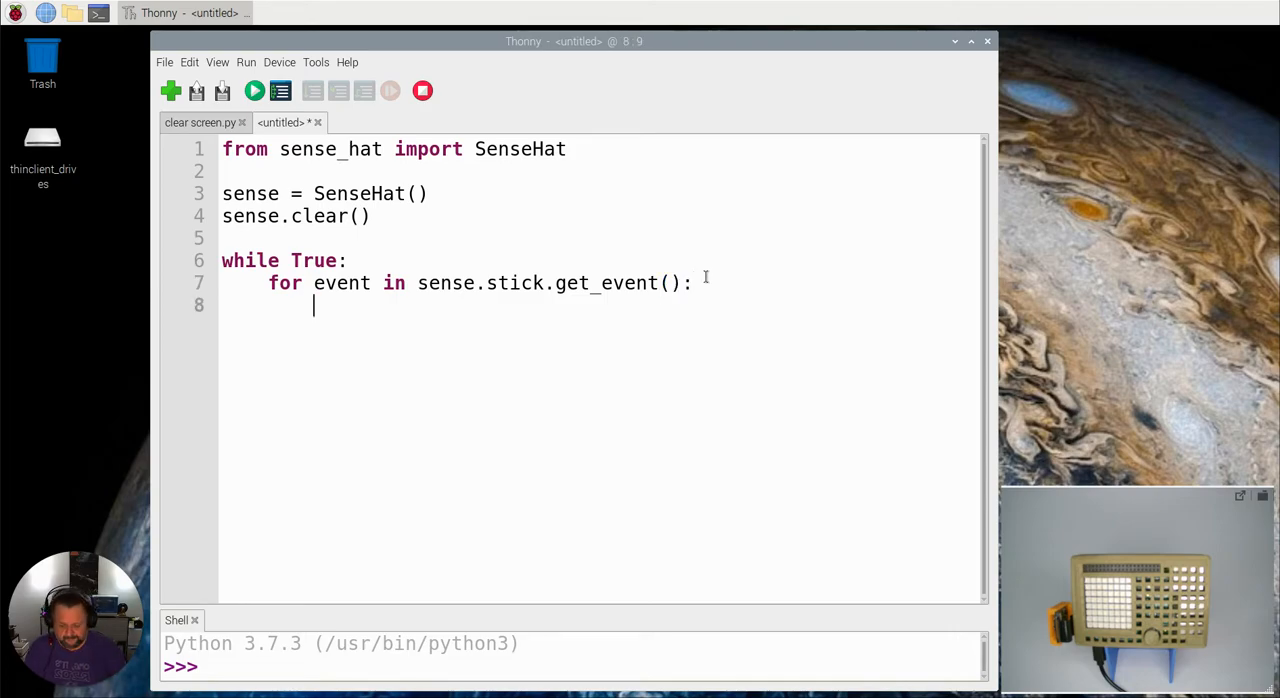
text(print)
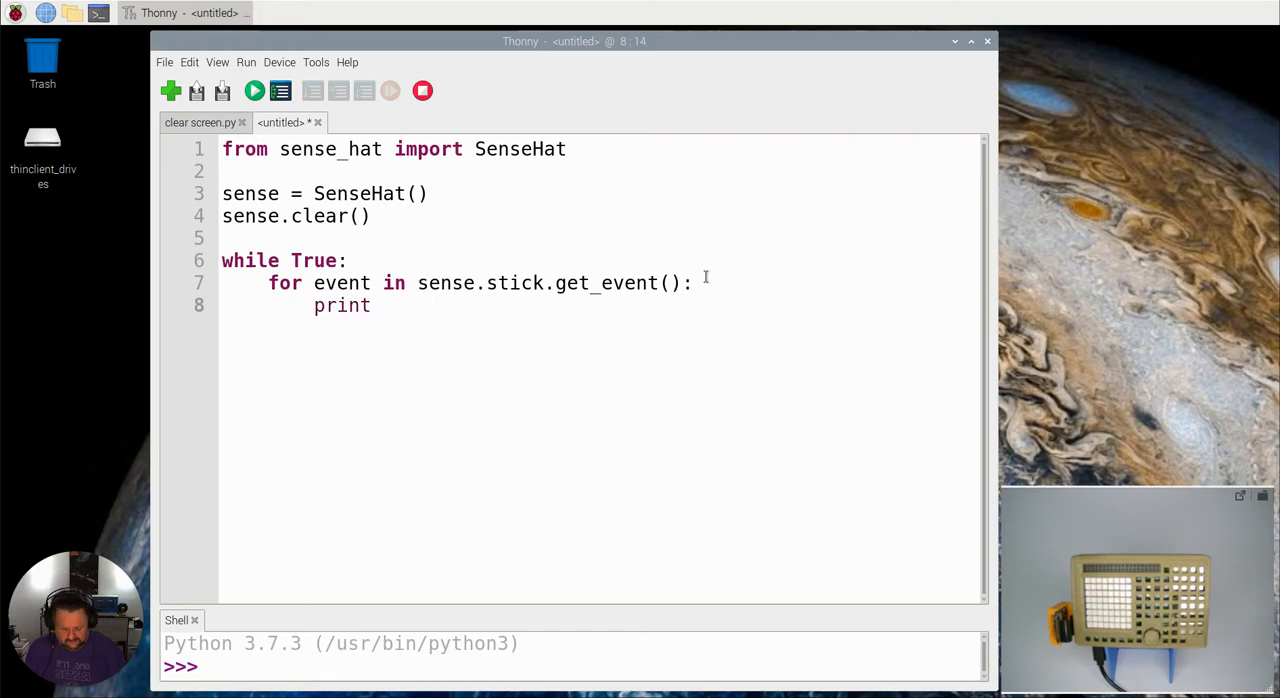
text(()
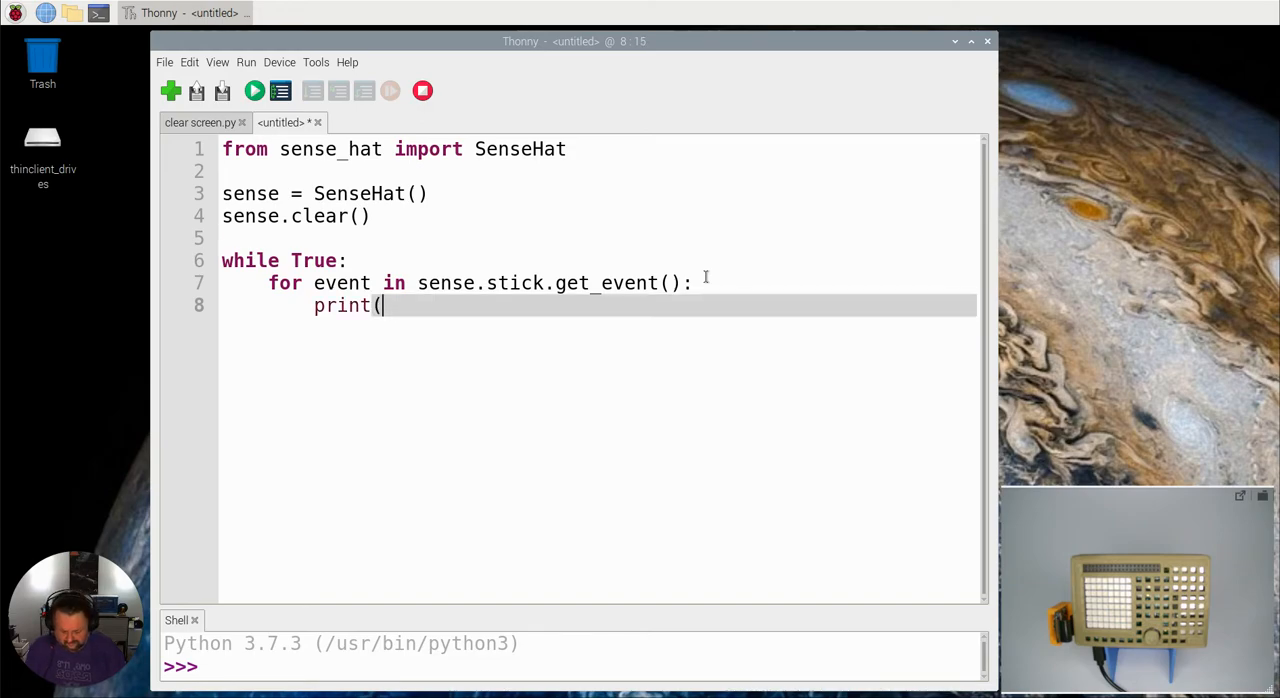
text(event.d)
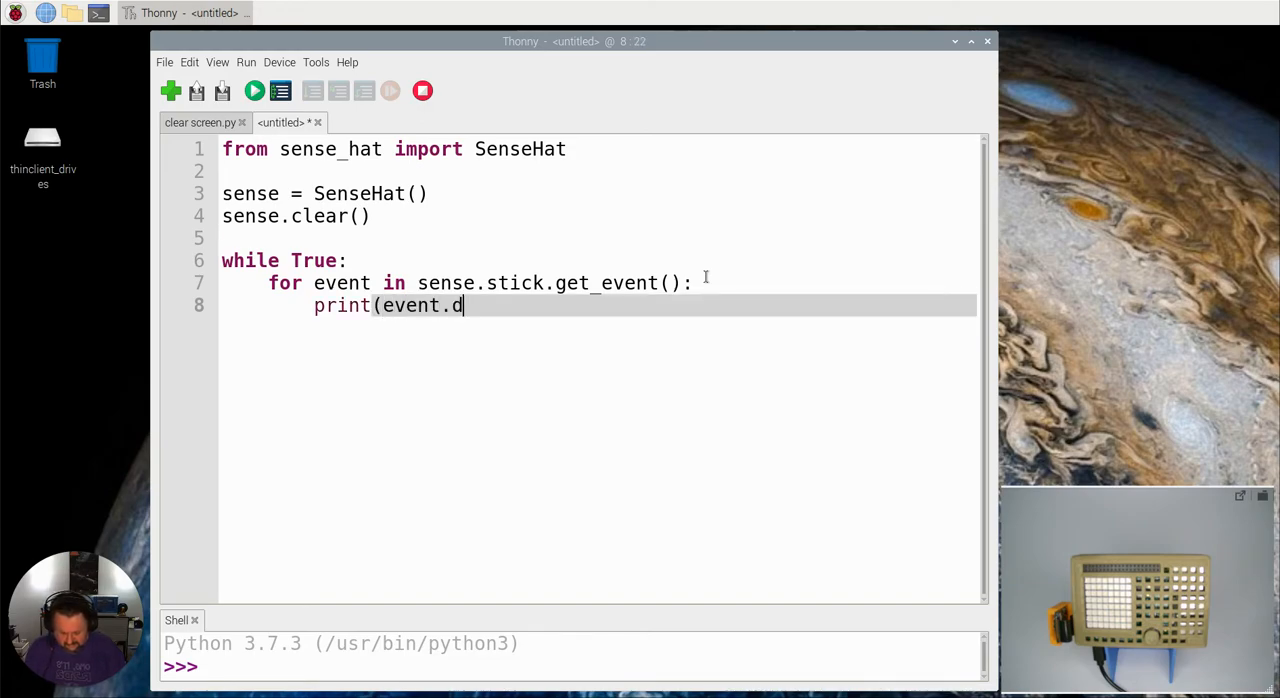
text(irection)
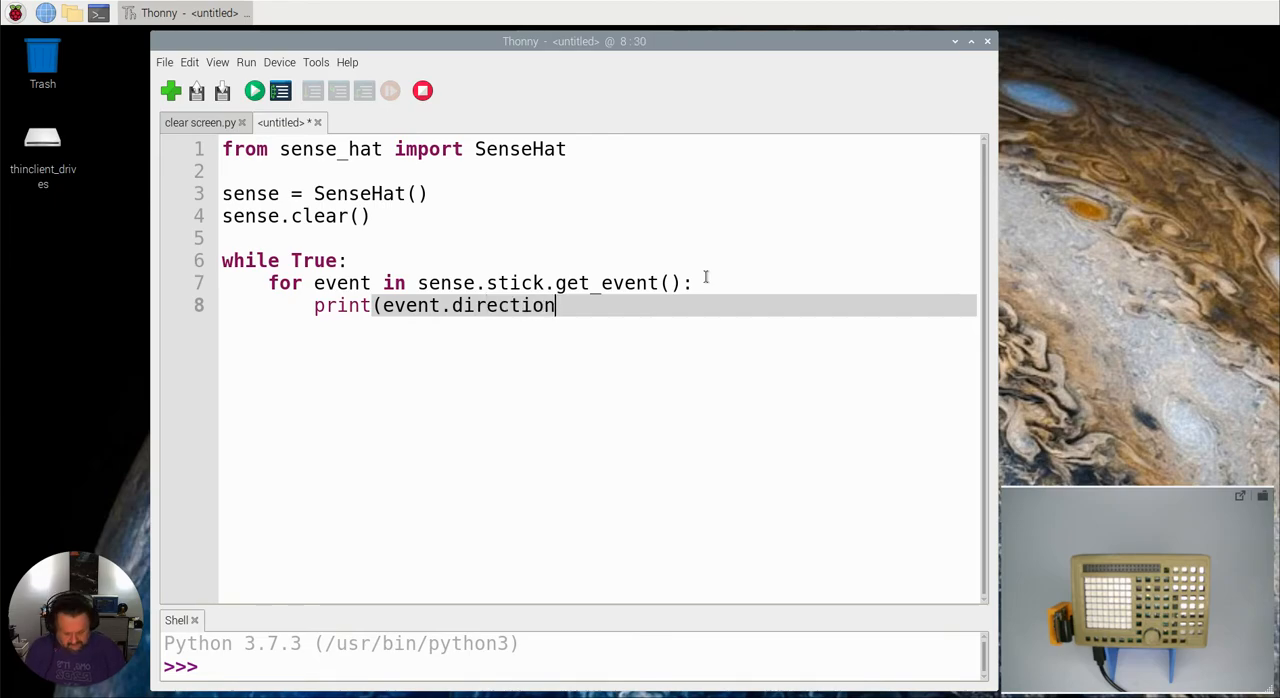
text(, event)
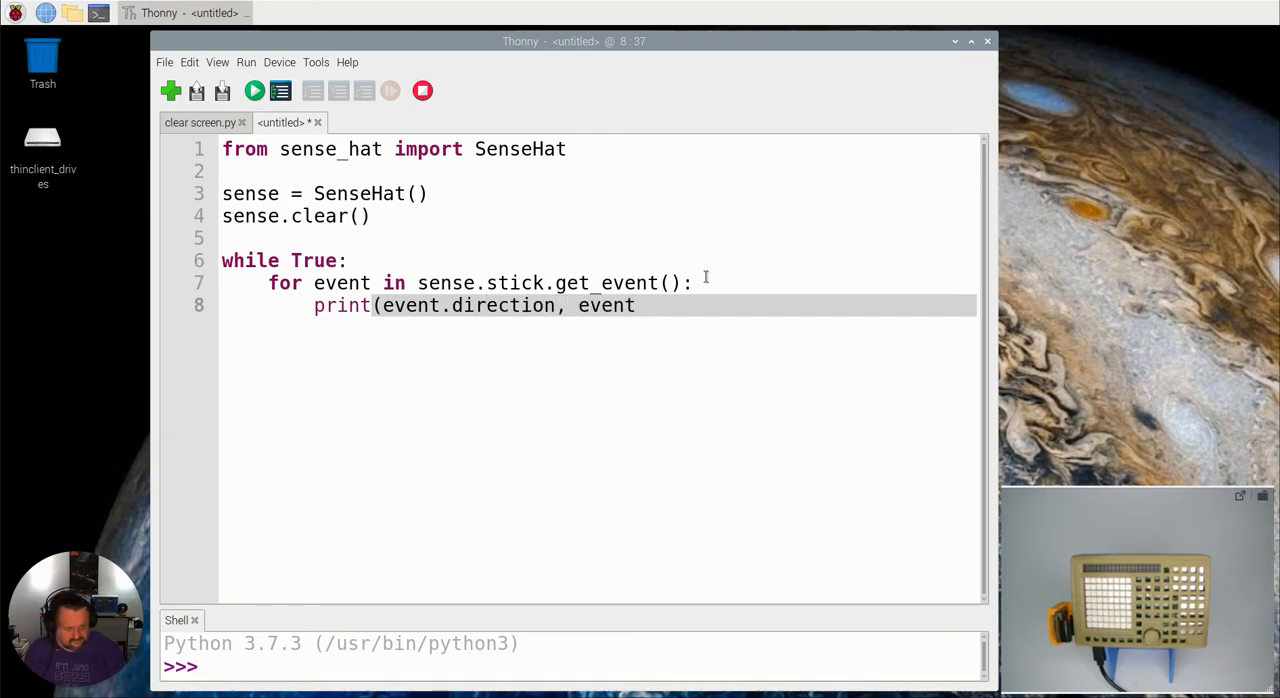
text(.action)
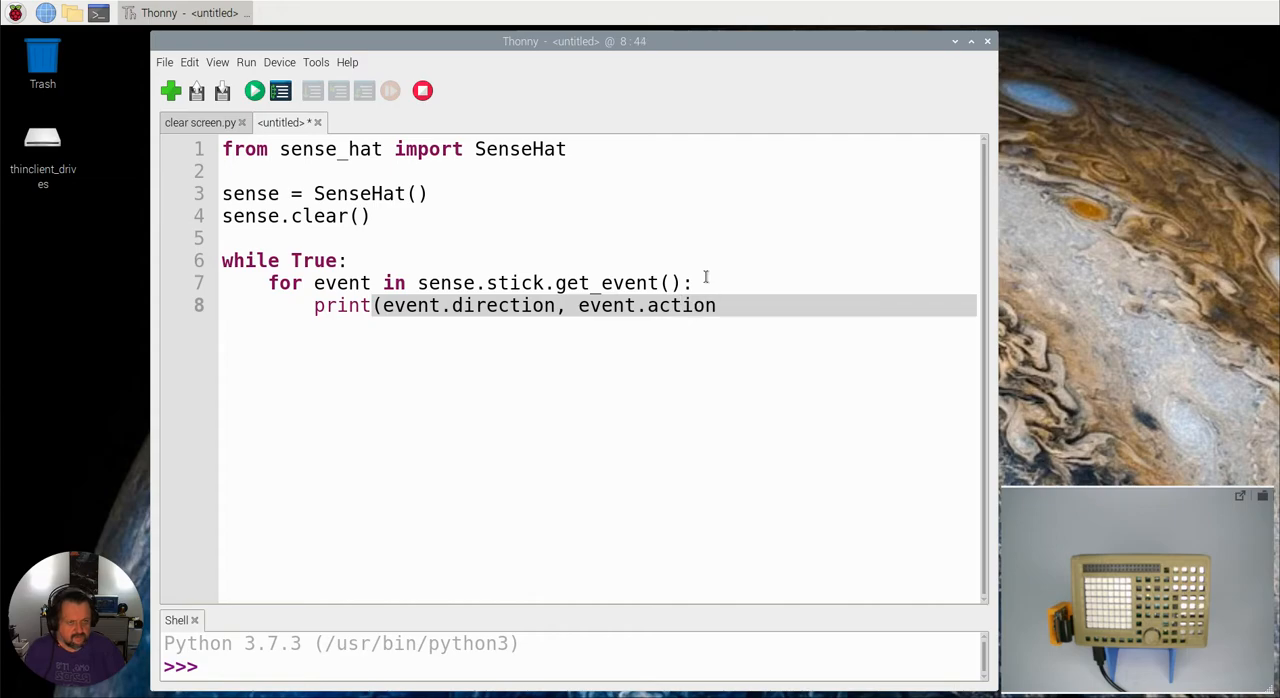
text())
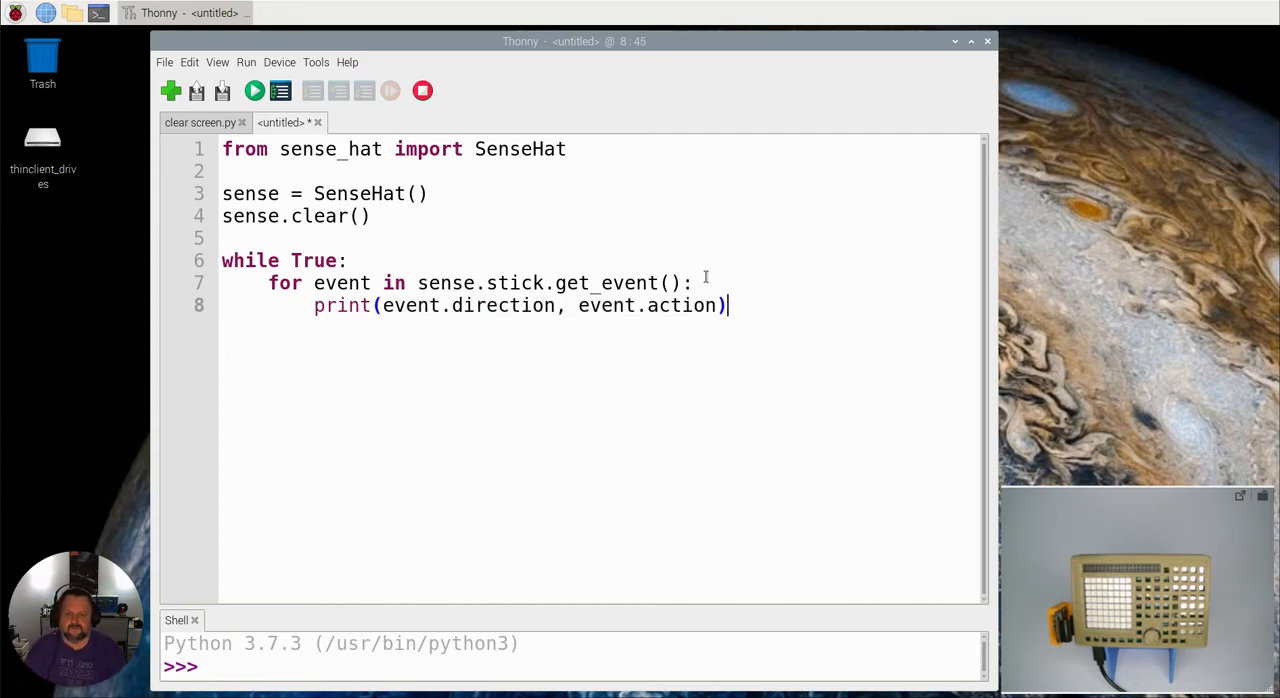
mouse_move(518, 404)
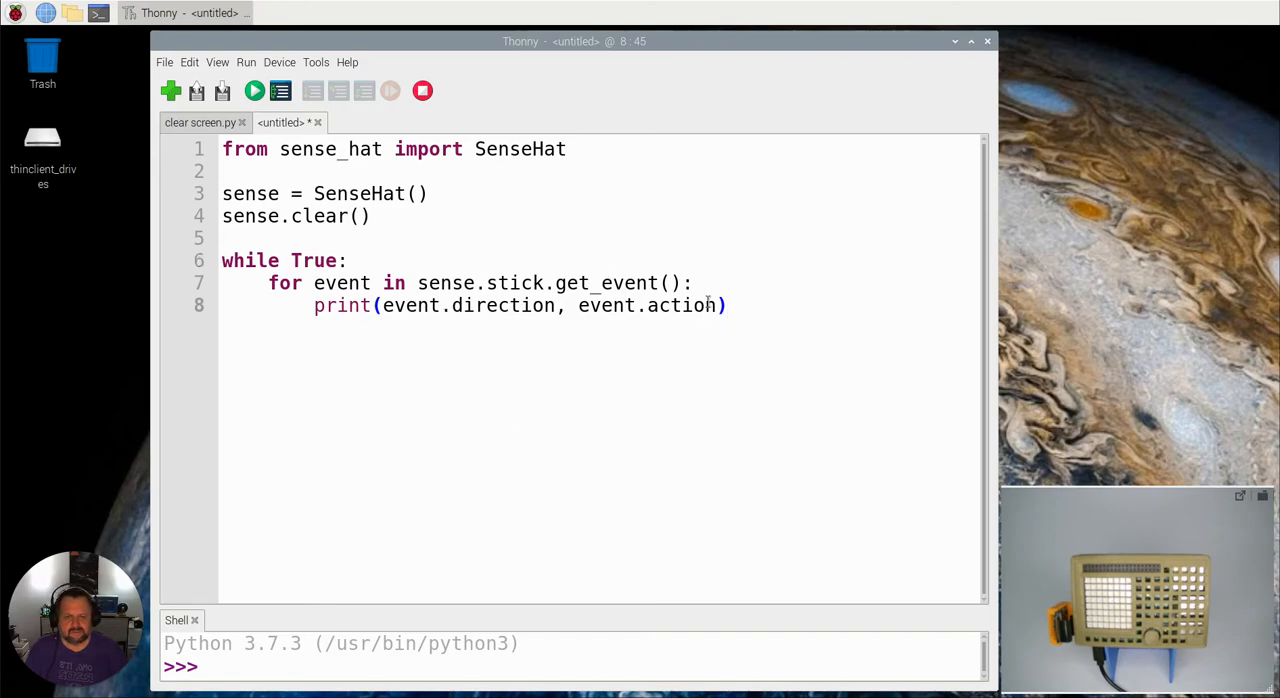
click(730, 304)
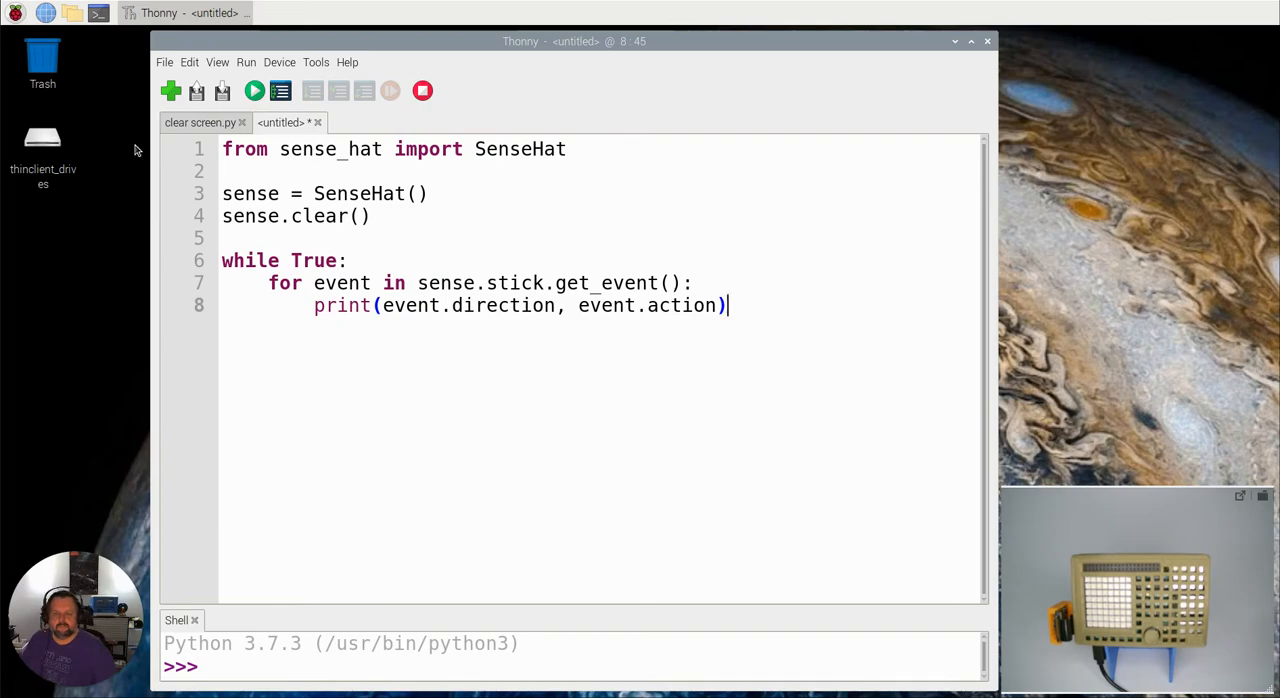
mouse_move(254, 90)
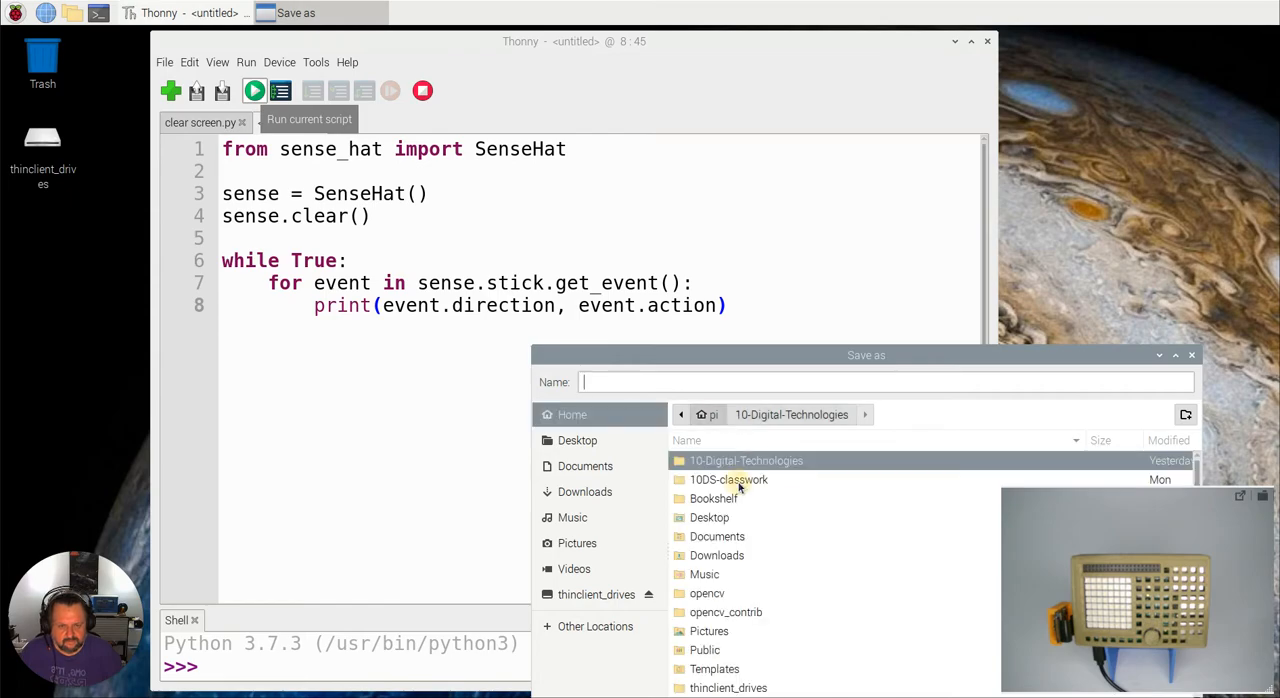
Save the script as joy_1 inside 10DS-classwork and run it, hitting the get_event AttributeError
double_click(728, 480)
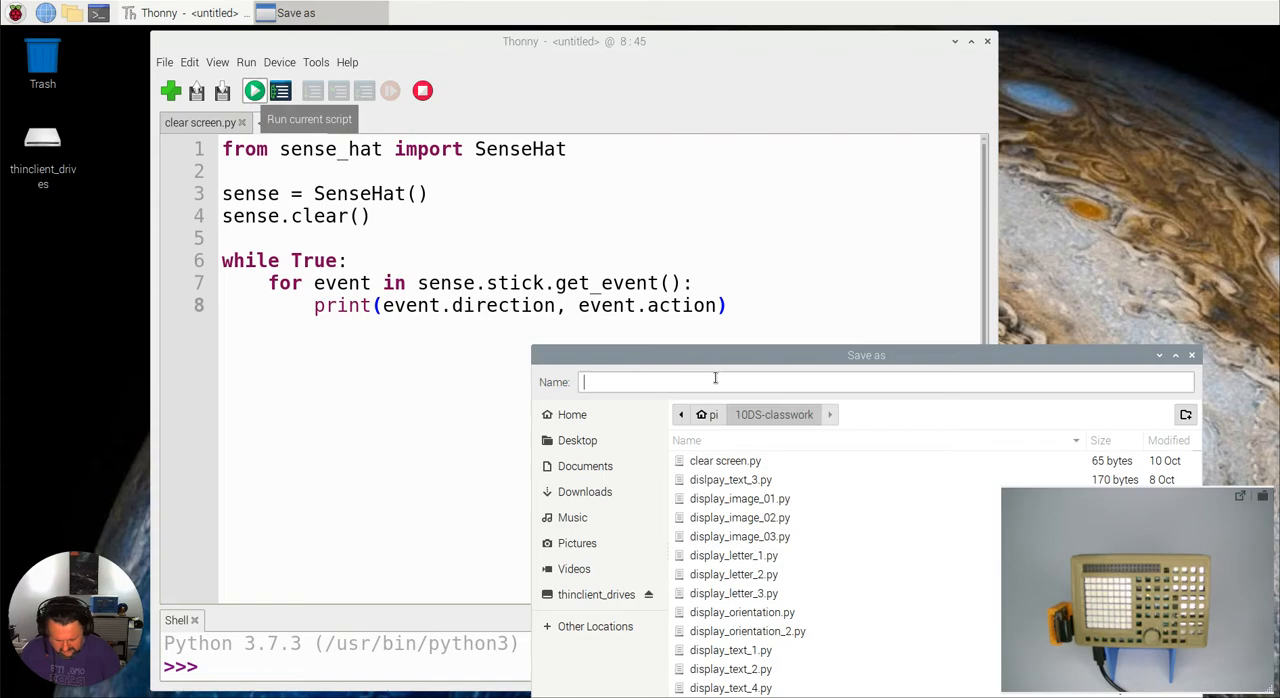
text(joy_1)
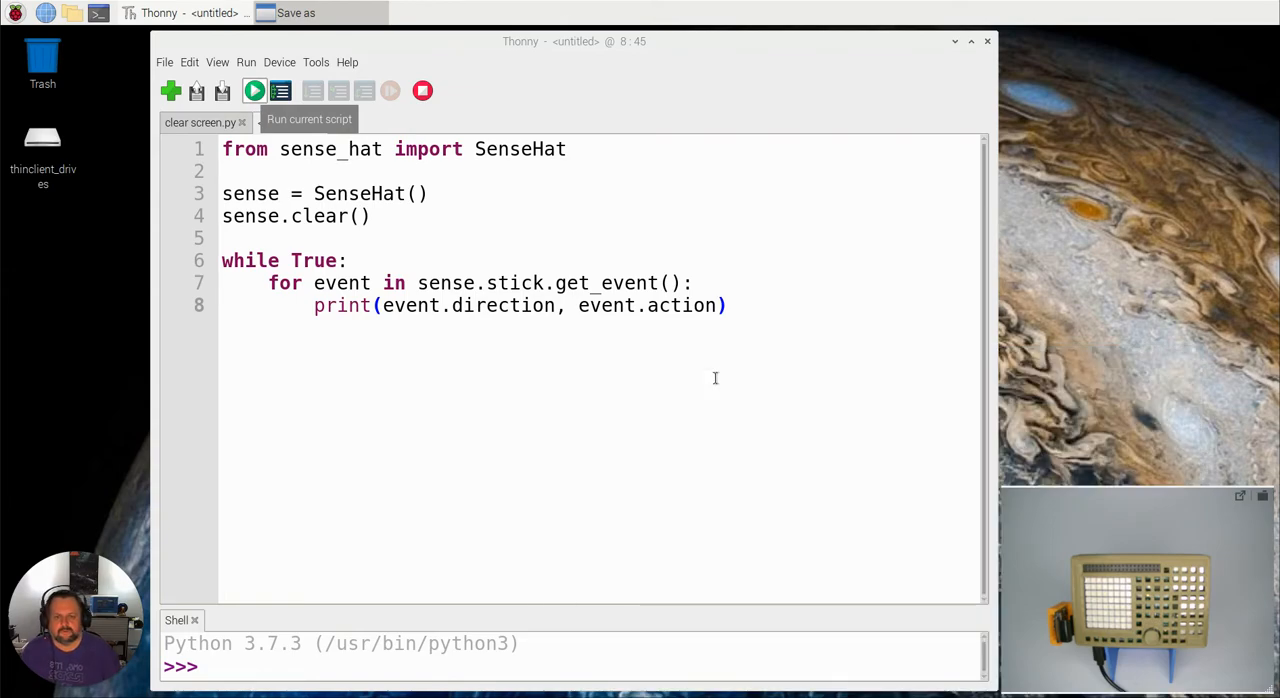
click(254, 90)
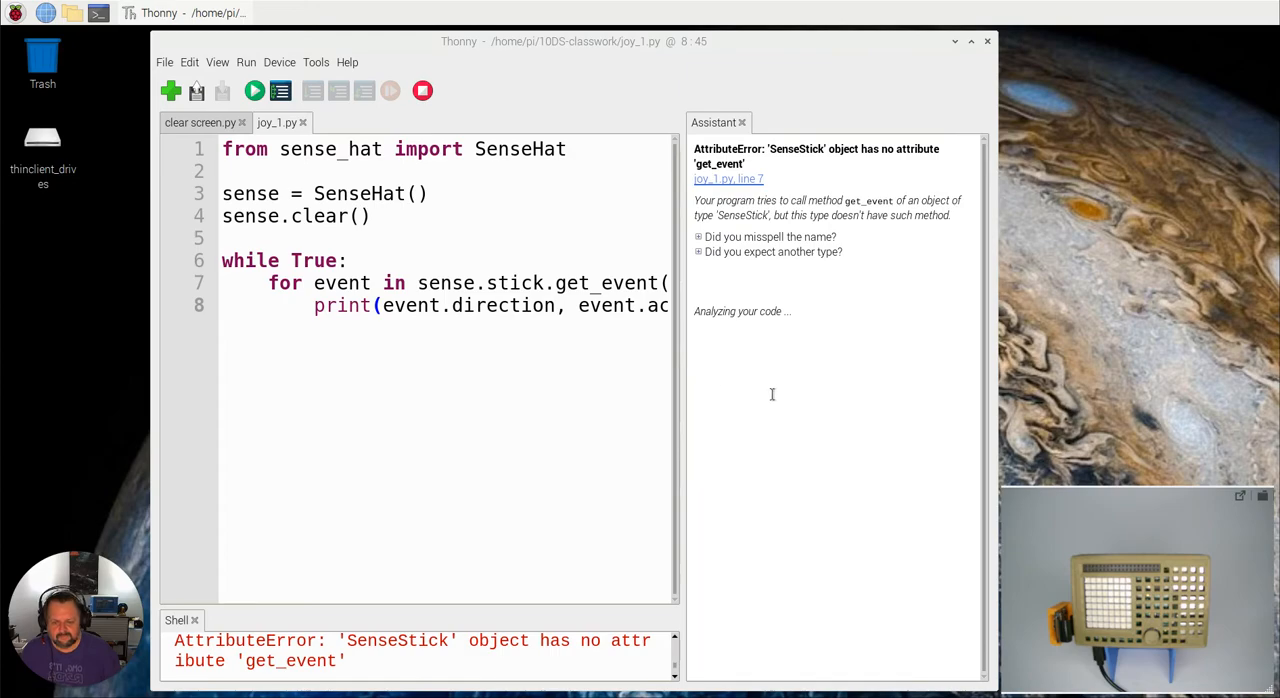
mouse_move(492, 584)
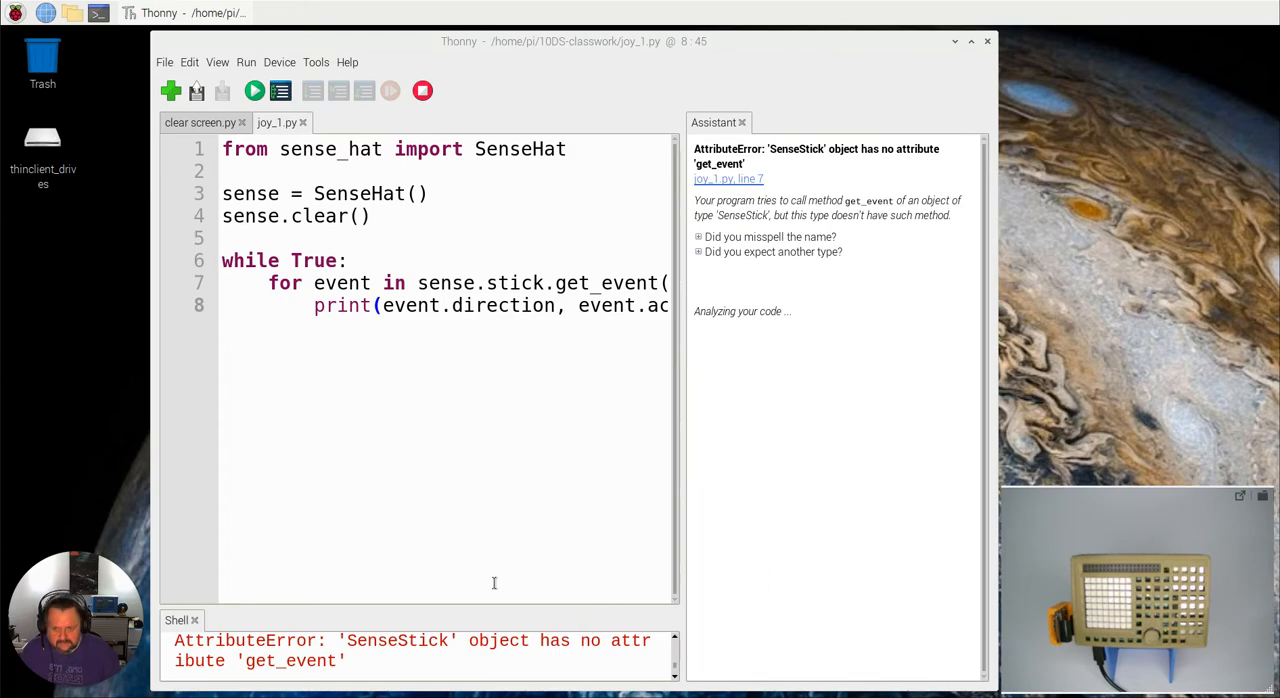
mouse_move(480, 482)
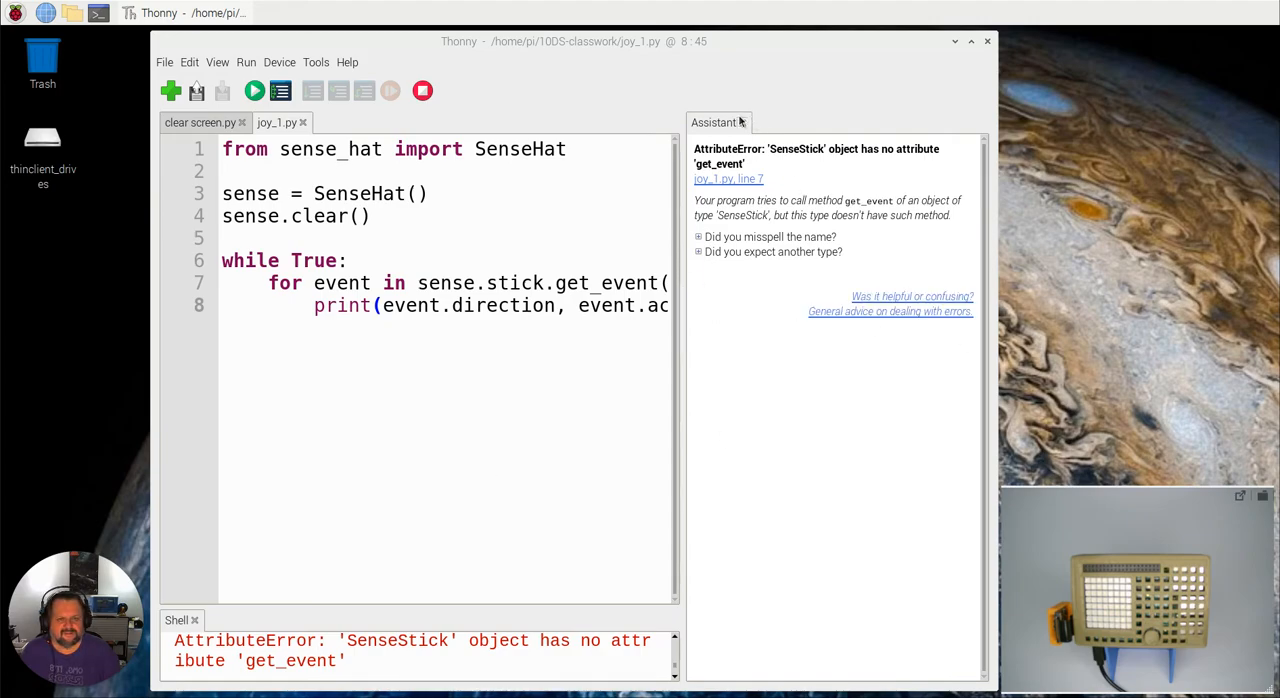
Close the Assistant error panel and return to line 7 flagged by the traceback
click(742, 122)
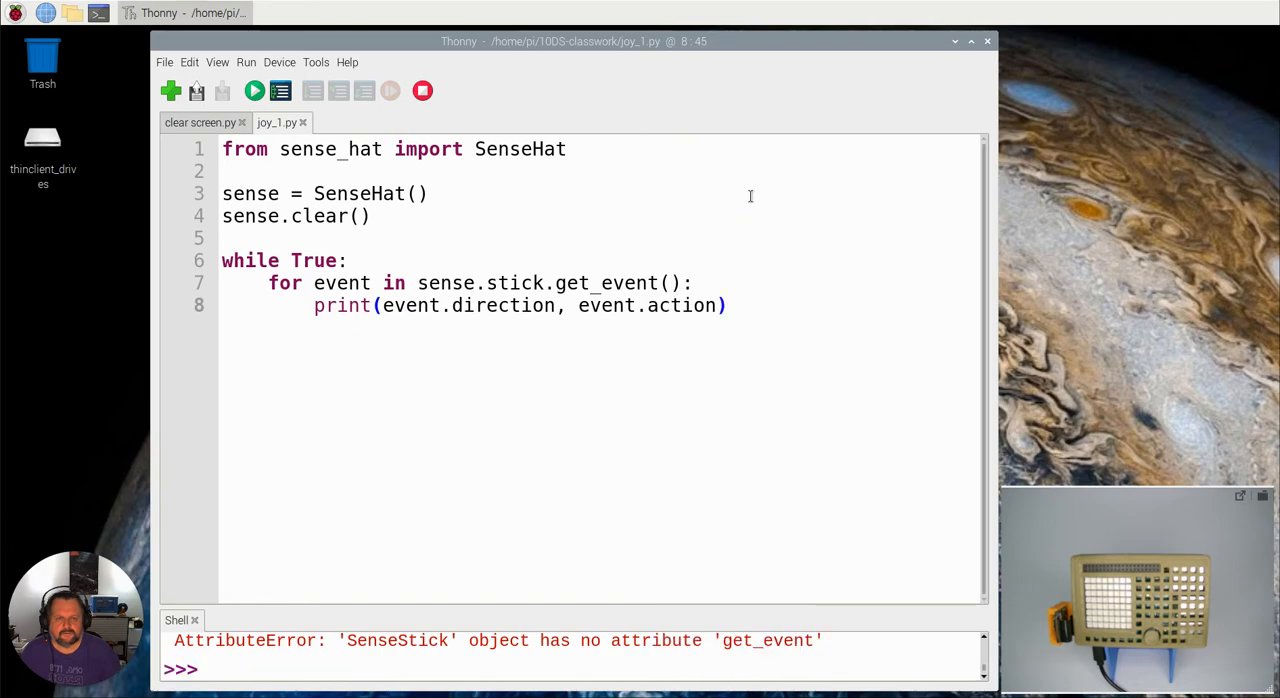
click(656, 282)
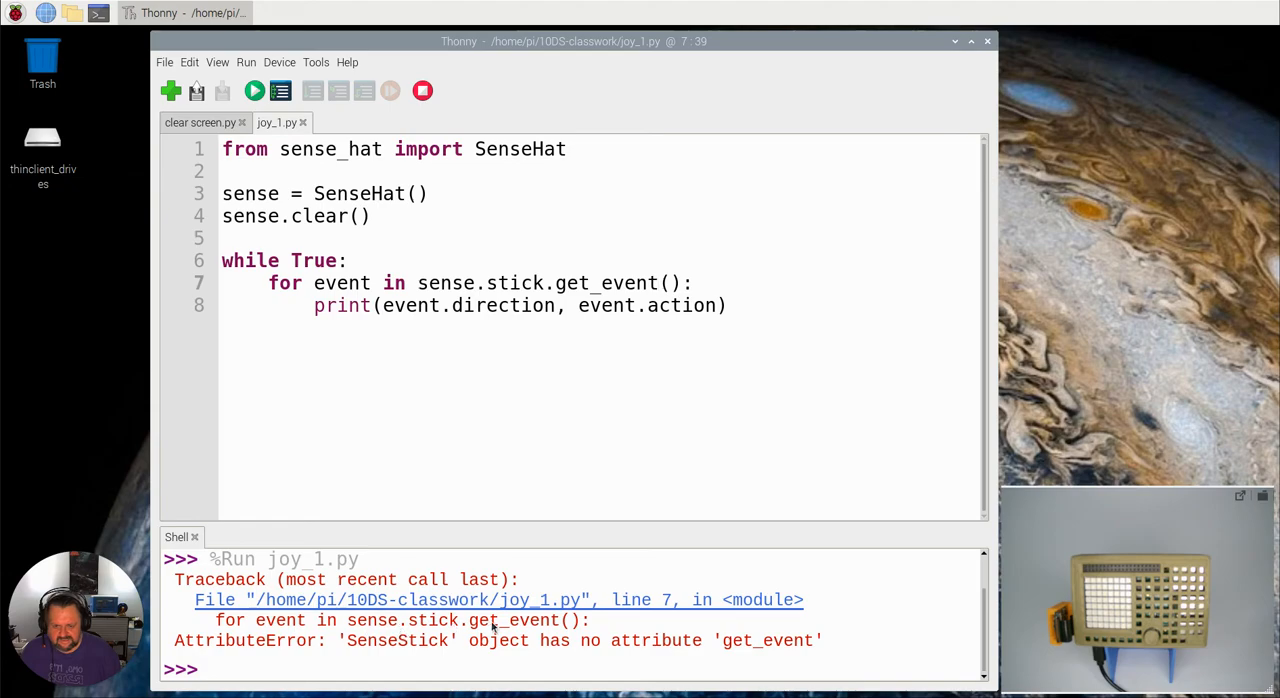
Append 's' after get_event on line 7 so it calls get_events()
click(656, 284)
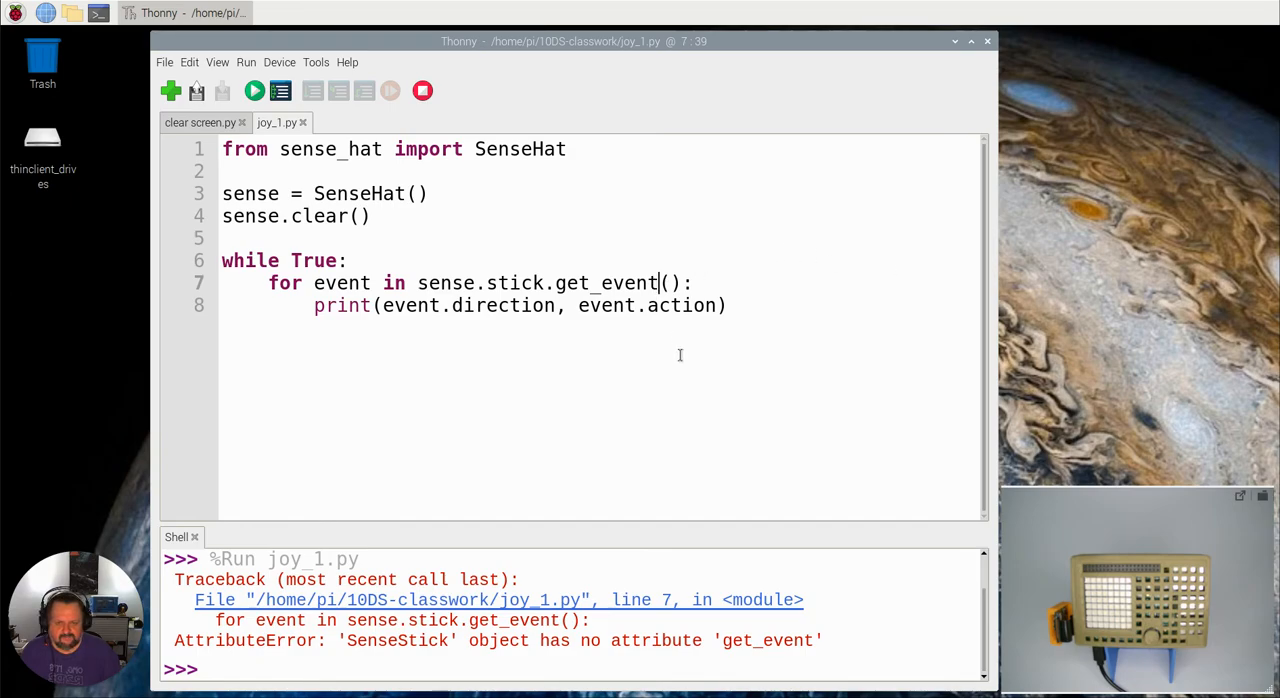
text(s)
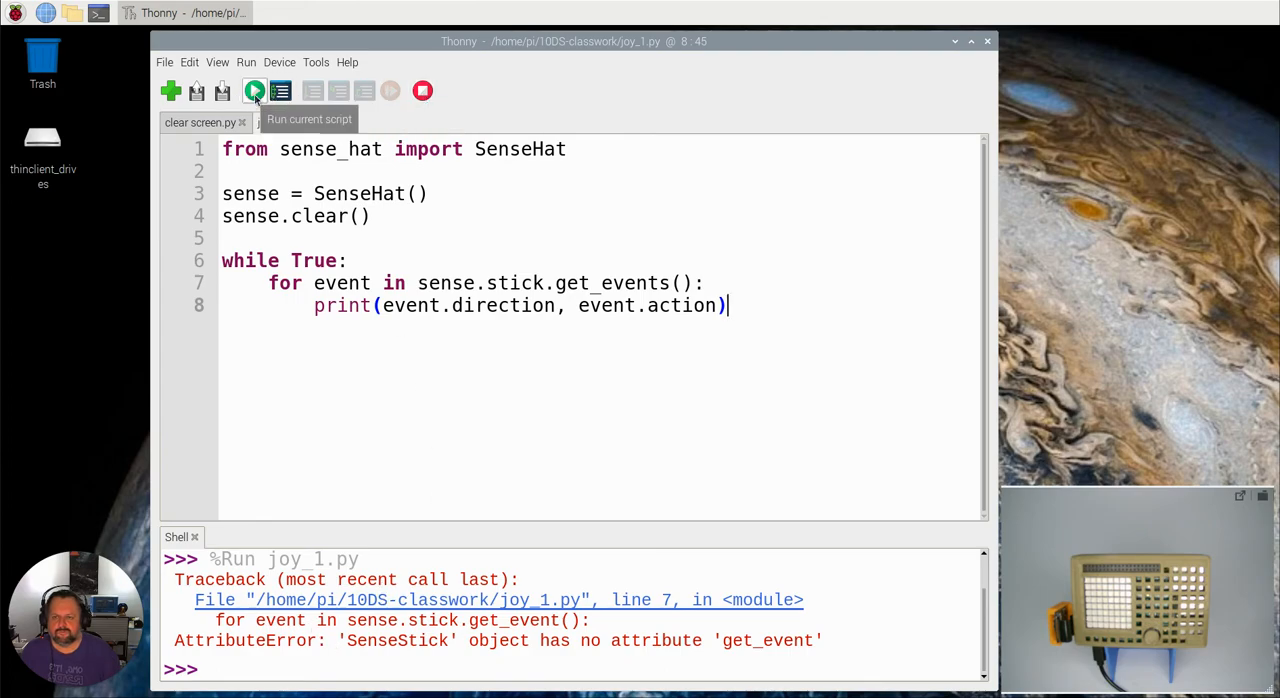
Run joy_1.py again so the shell lists events like left pressed and middle released
click(254, 90)
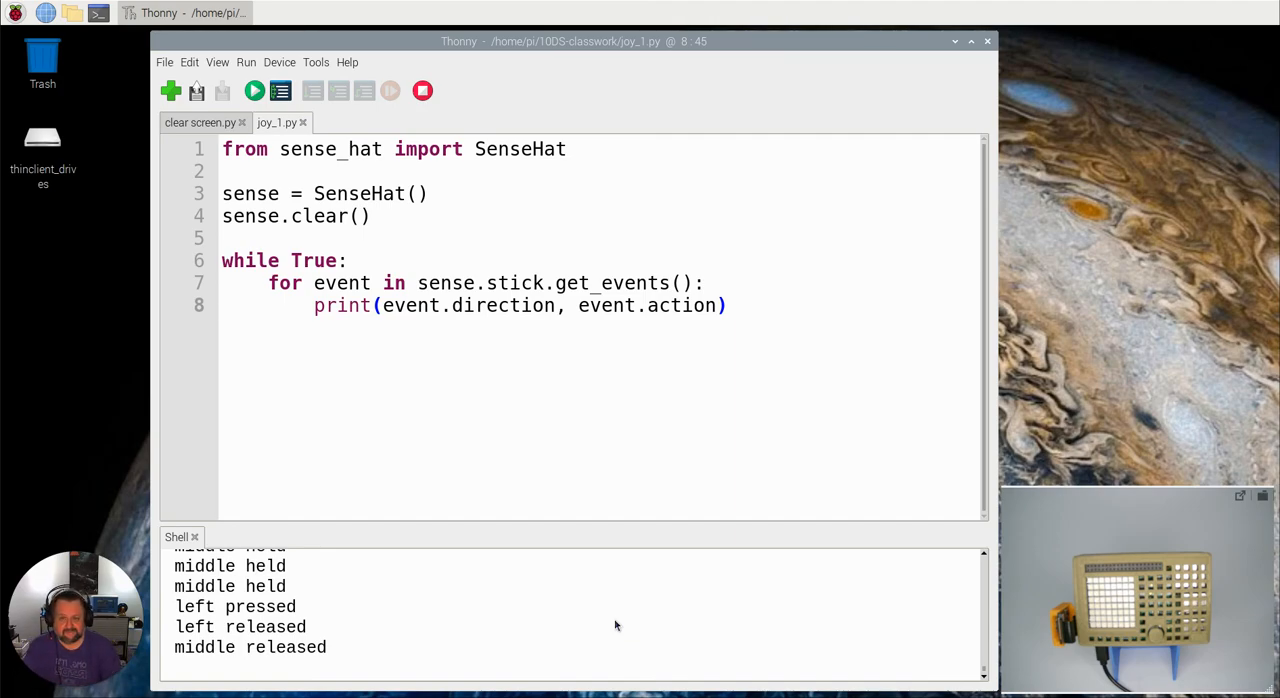
mouse_move(114, 178)
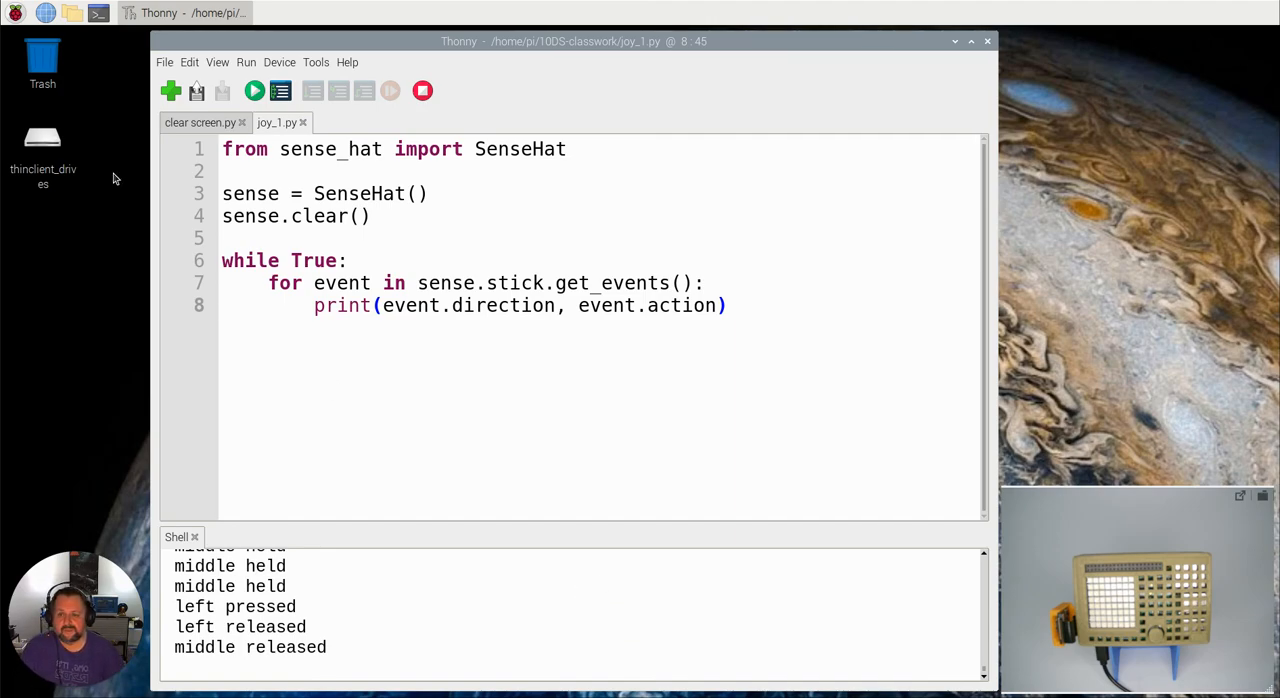
mouse_move(564, 128)
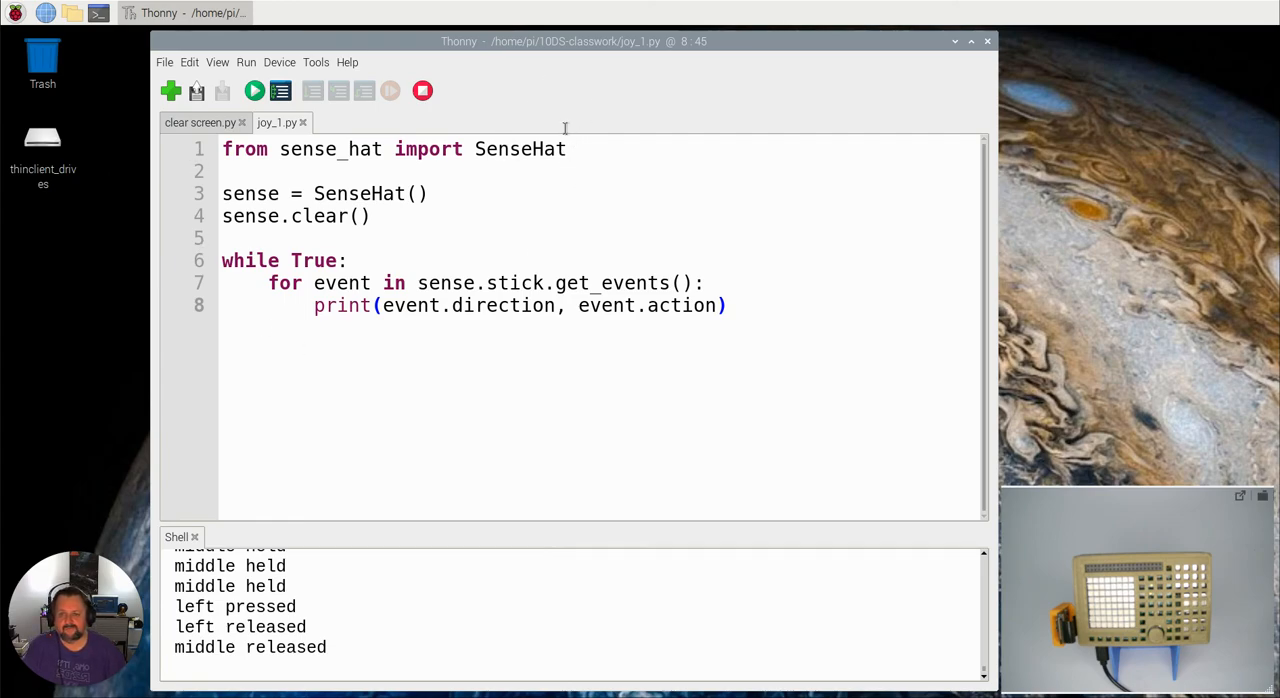
mouse_move(502, 116)
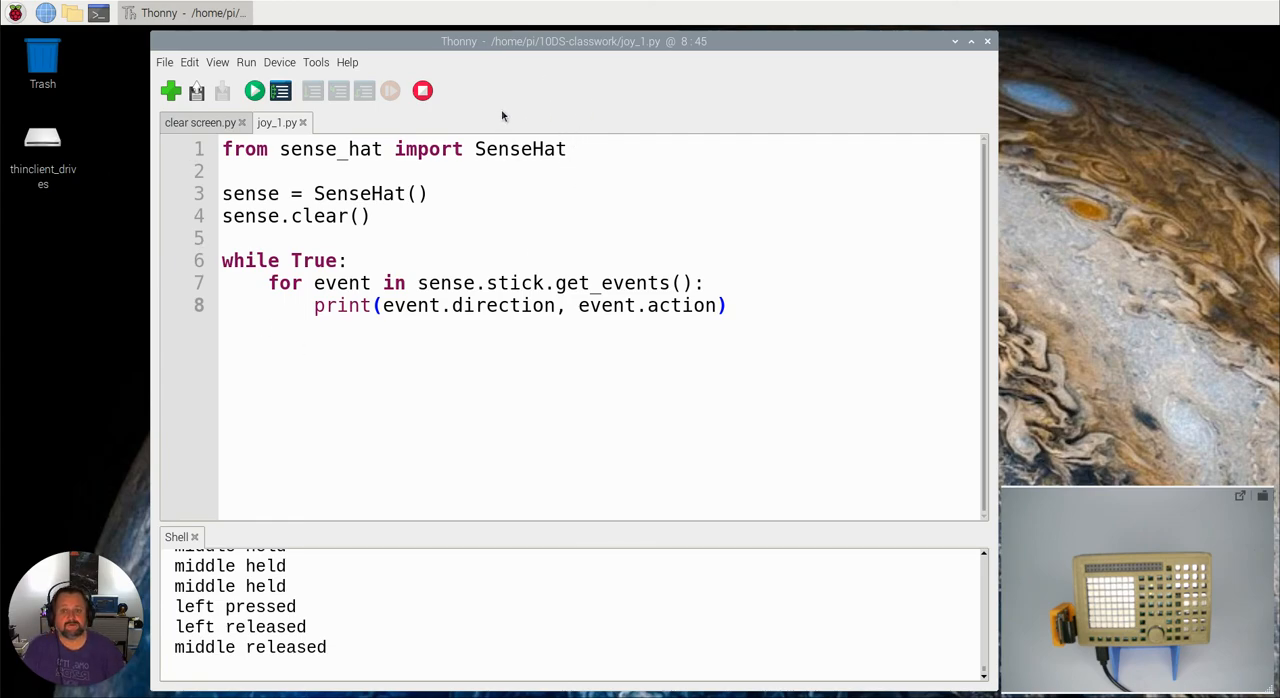